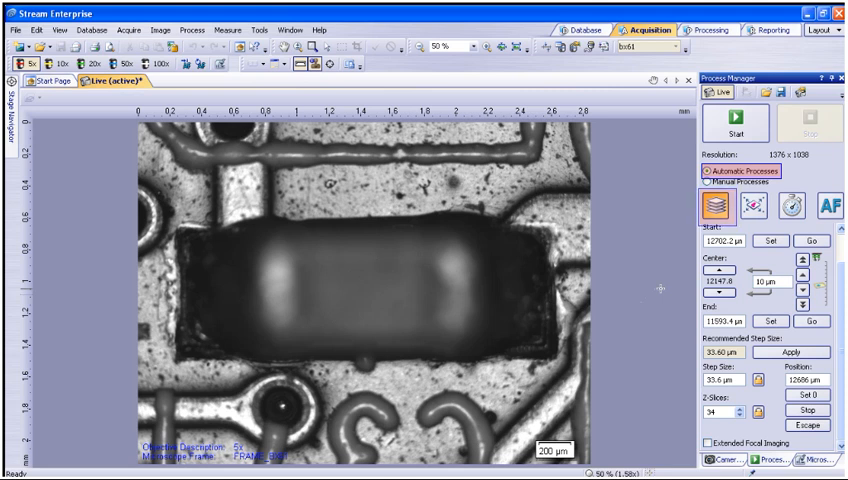
- Focus the live view onto the top surface of the circuit-board component
left_click(744, 207)
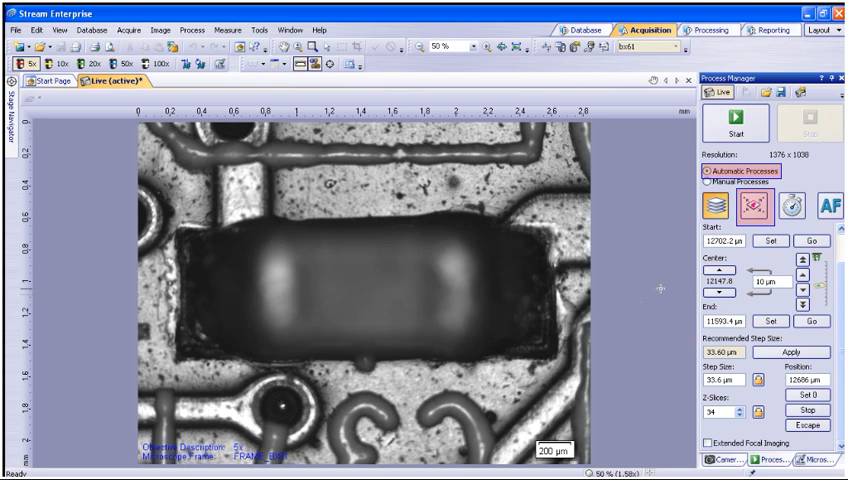
left_click(755, 206)
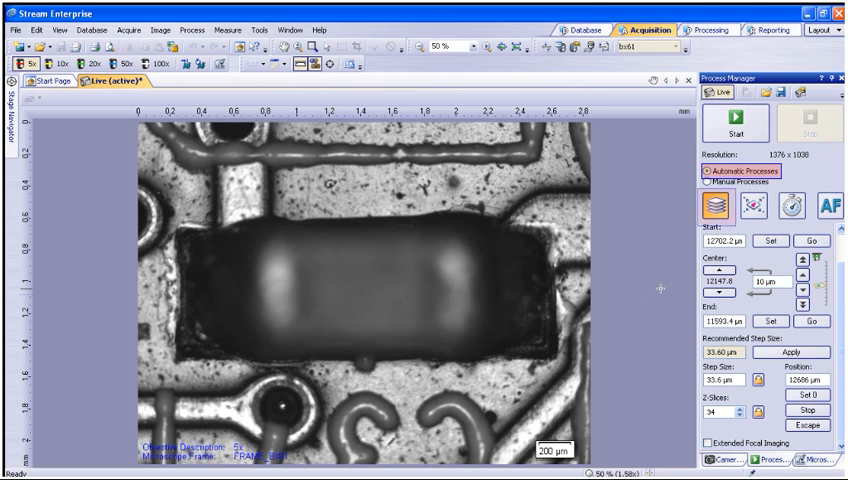
left_click(714, 207)
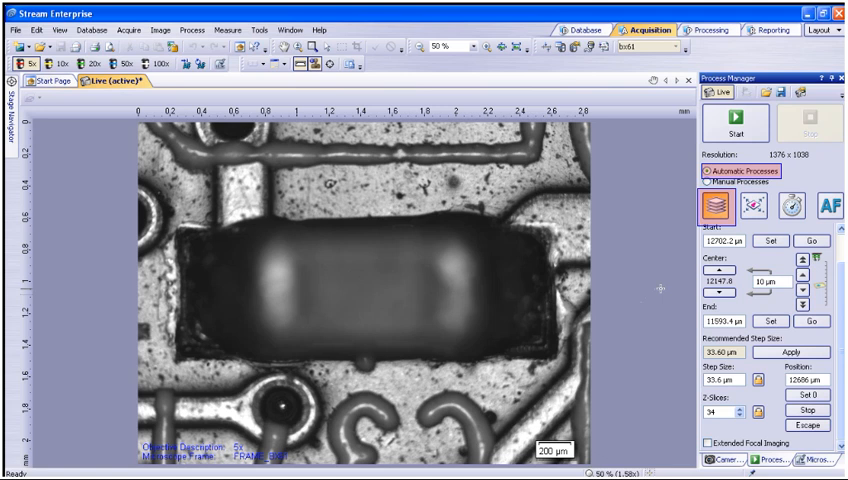
left_click(703, 171)
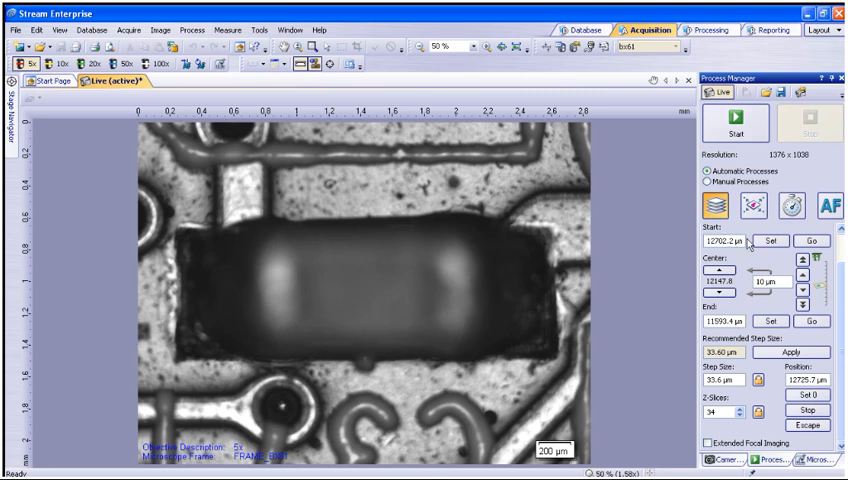
- Record the current focus 12725.7 µm as the Z-stack start, yielding 35 slices
left_click(770, 241)
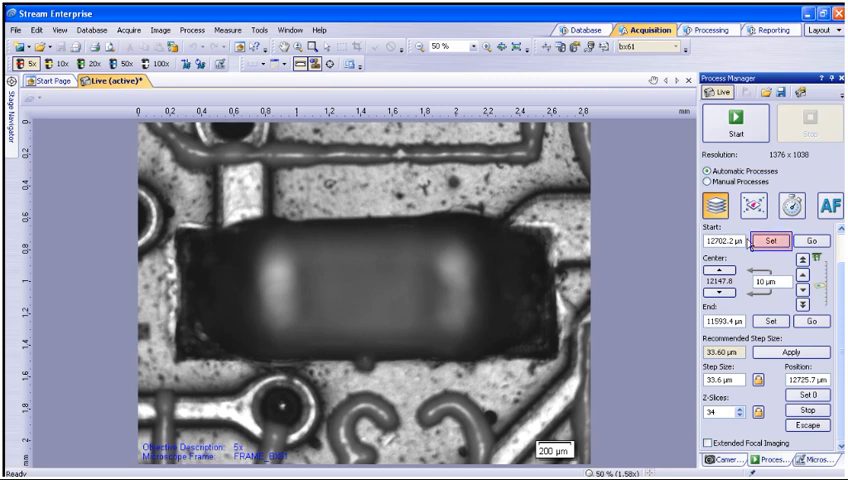
left_click(770, 241)
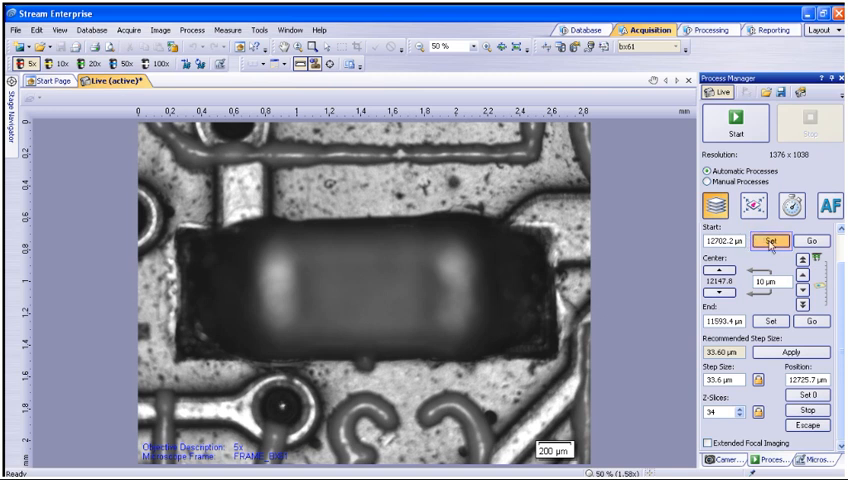
left_click(770, 241)
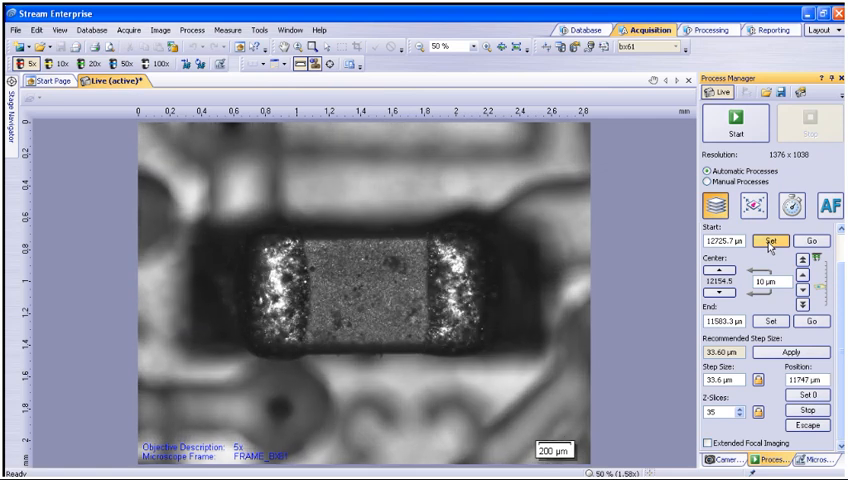
- Record 11616.9 µm as the Z-stack end and apply the recommended 33.6 µm step for 34 slices
left_click(769, 321)
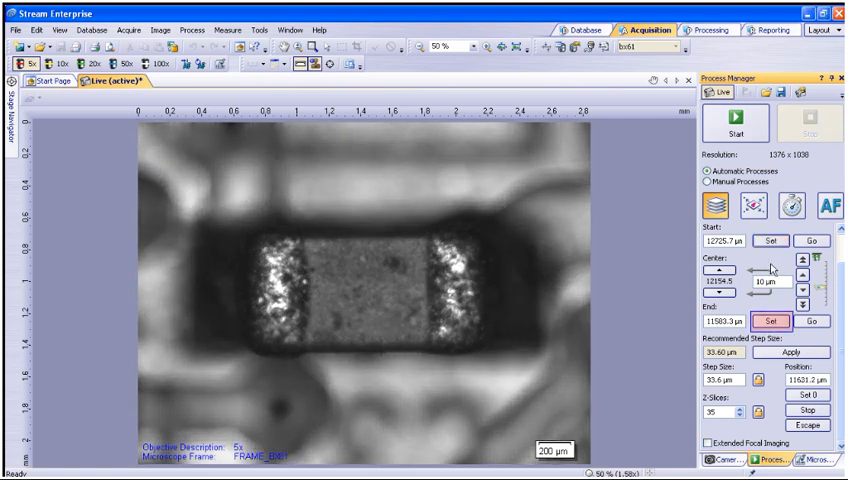
left_click(769, 321)
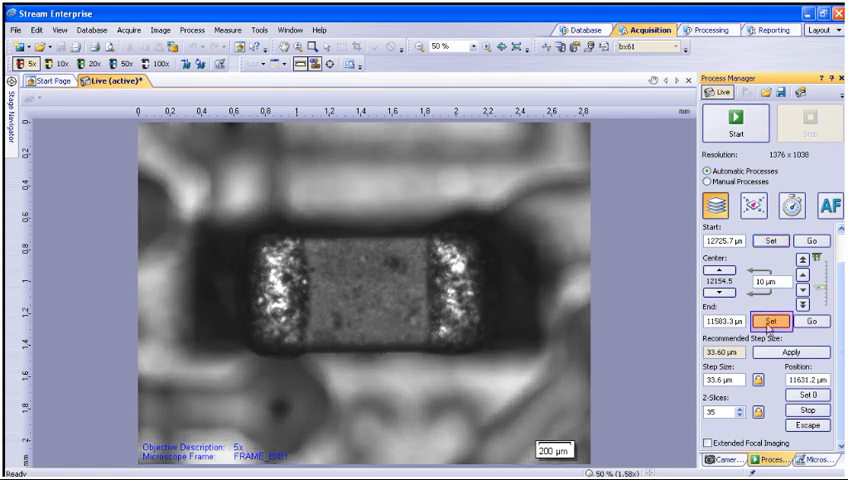
left_click(770, 322)
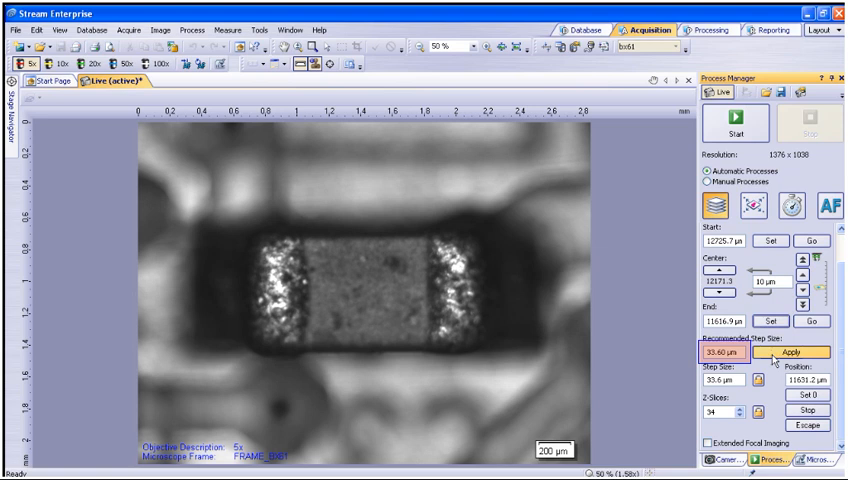
left_click(789, 352)
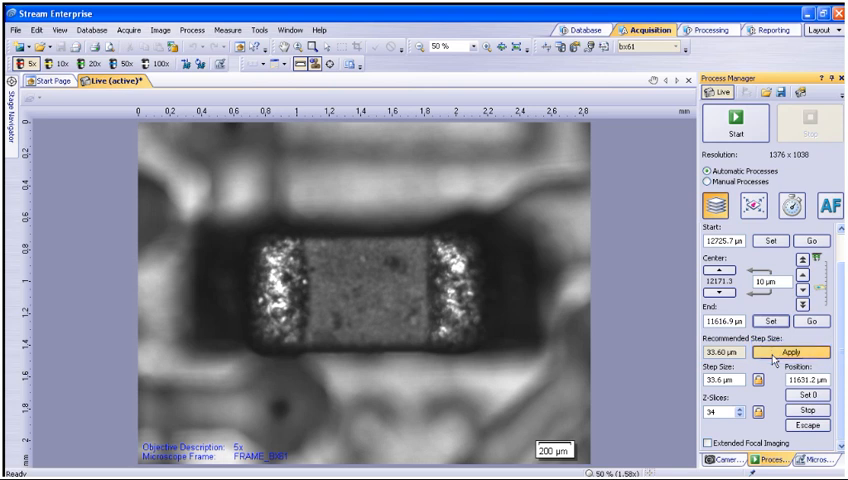
left_click(716, 414)
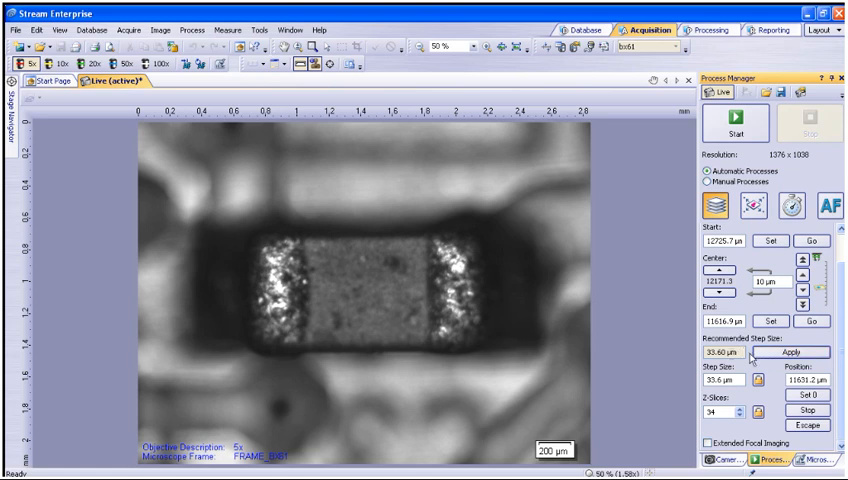
- Enable Extended Focal Imaging for the 34-slice Z-stack acquisition
left_click(703, 441)
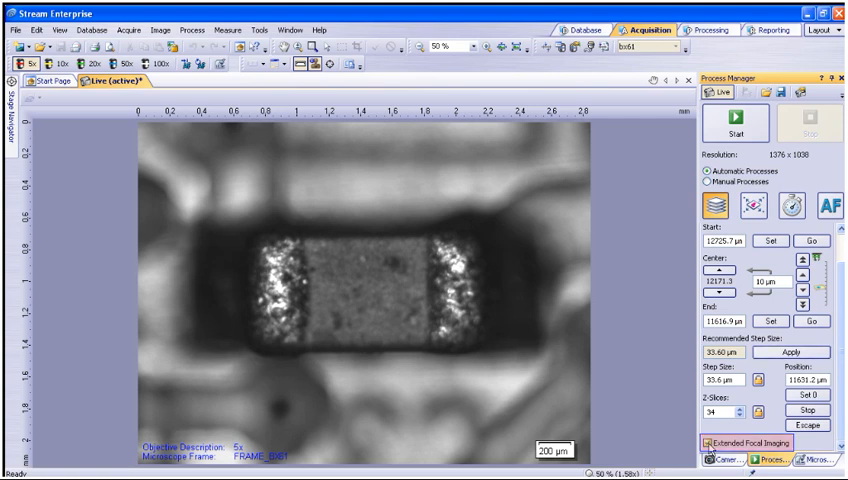
left_click(704, 441)
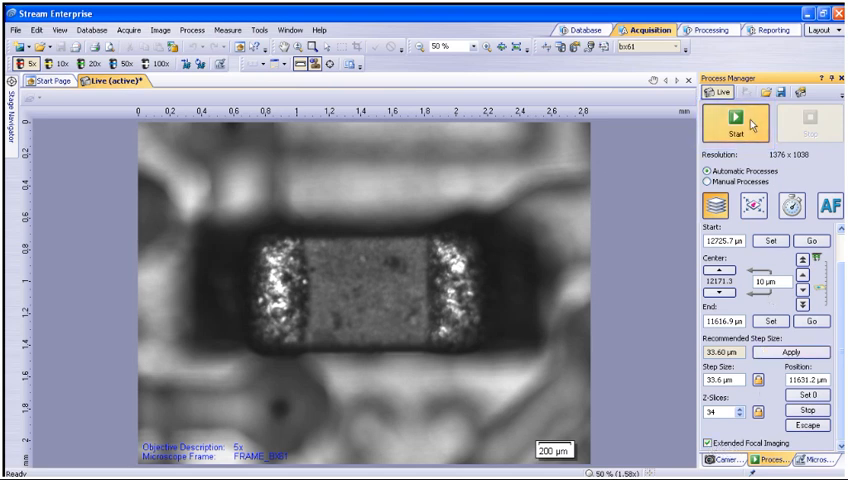
- Start the 34-frame EFI Z-stack acquisition from the Process Manager
left_click(733, 128)
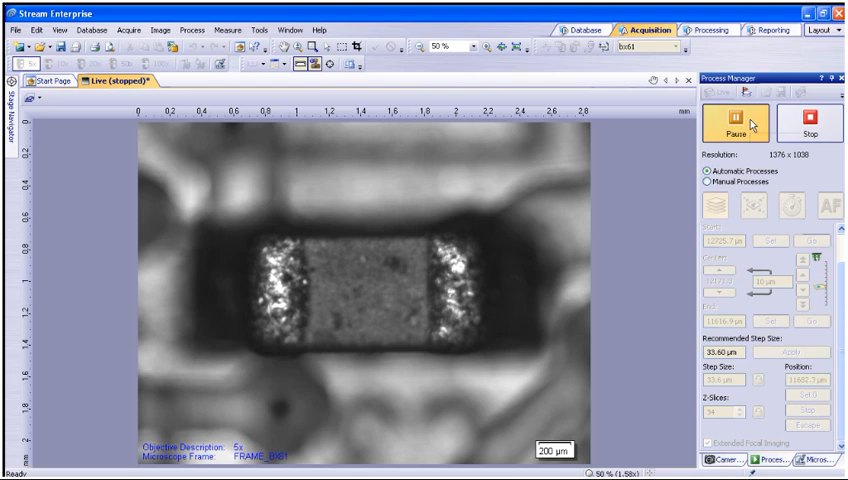
left_click(735, 123)
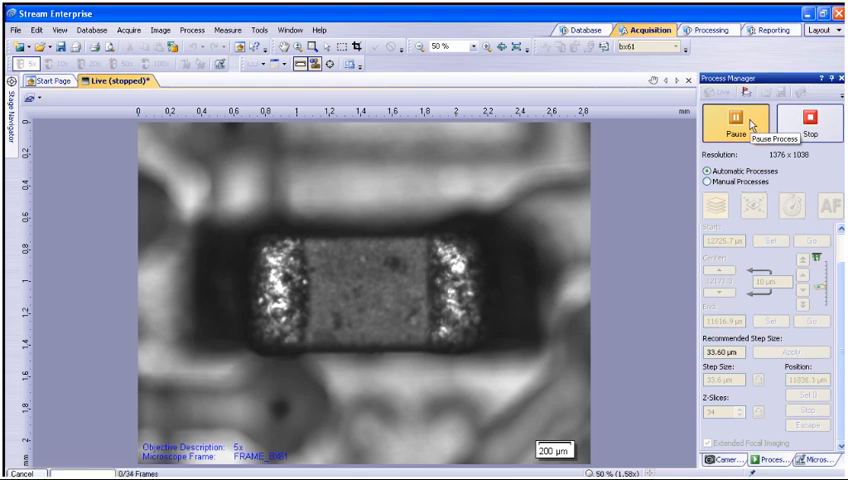